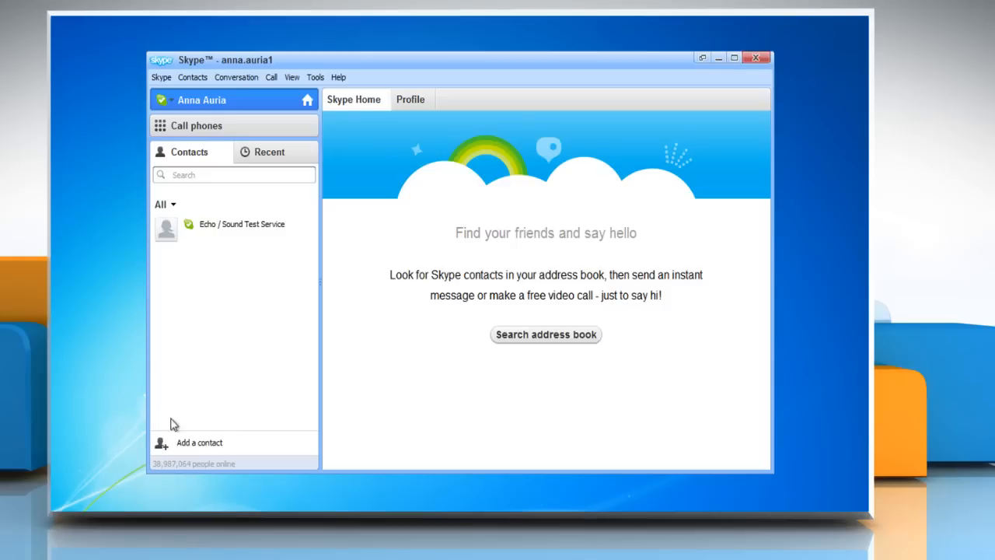
mouse_move(208, 450)
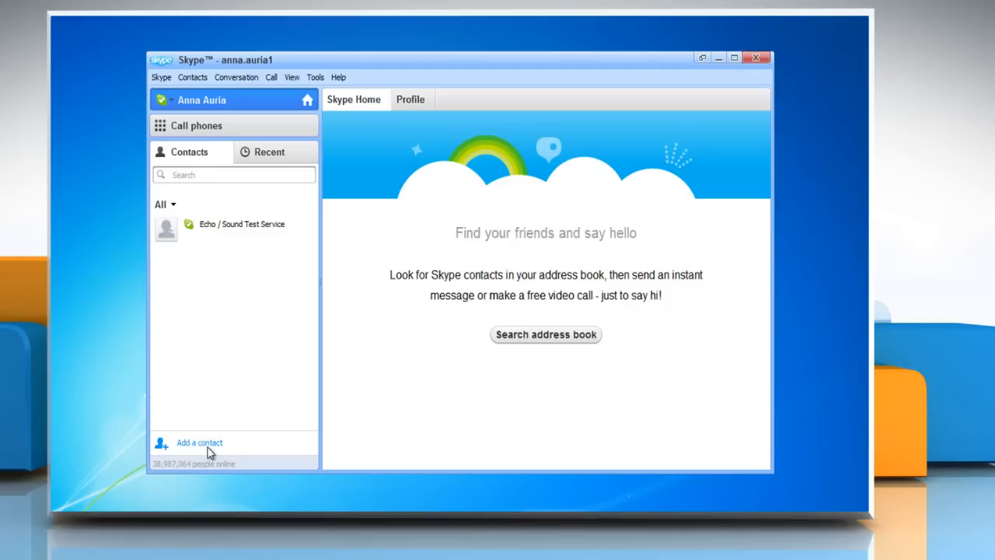
left_click(199, 443)
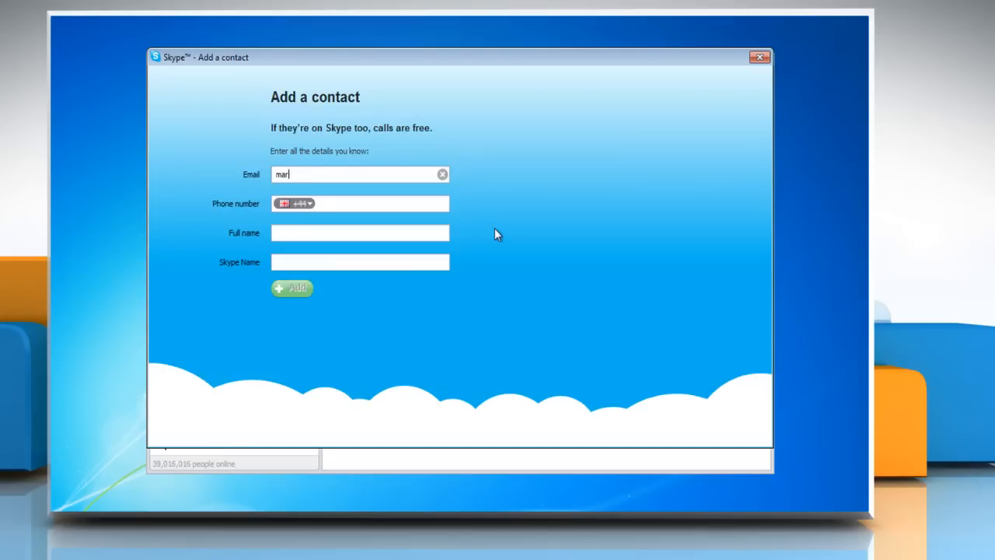
left_click(308, 202)
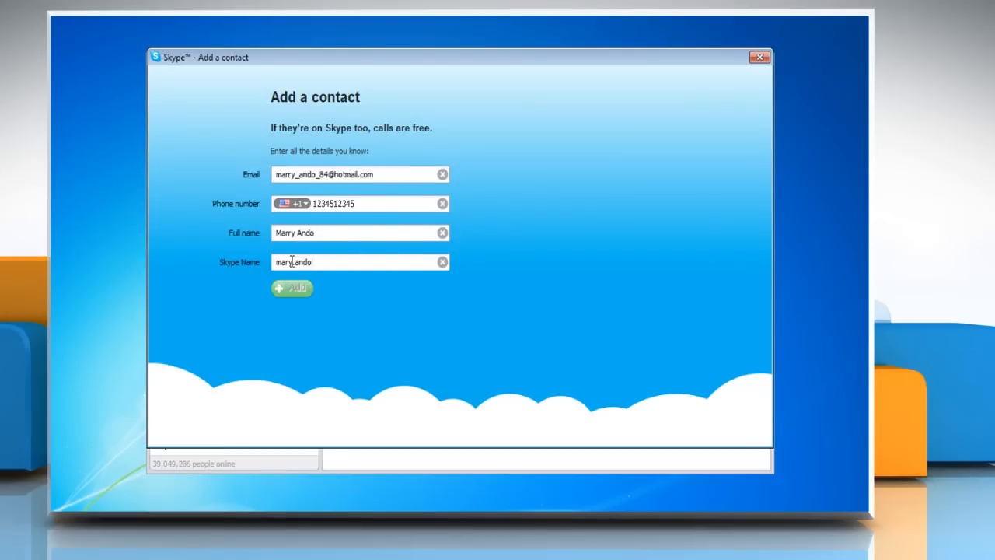
left_click(292, 287)
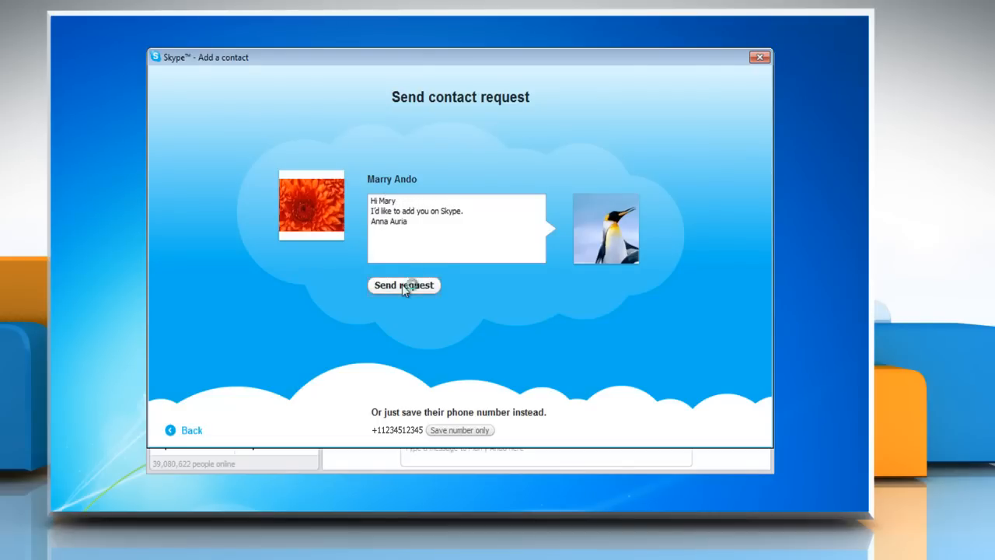
left_click(404, 286)
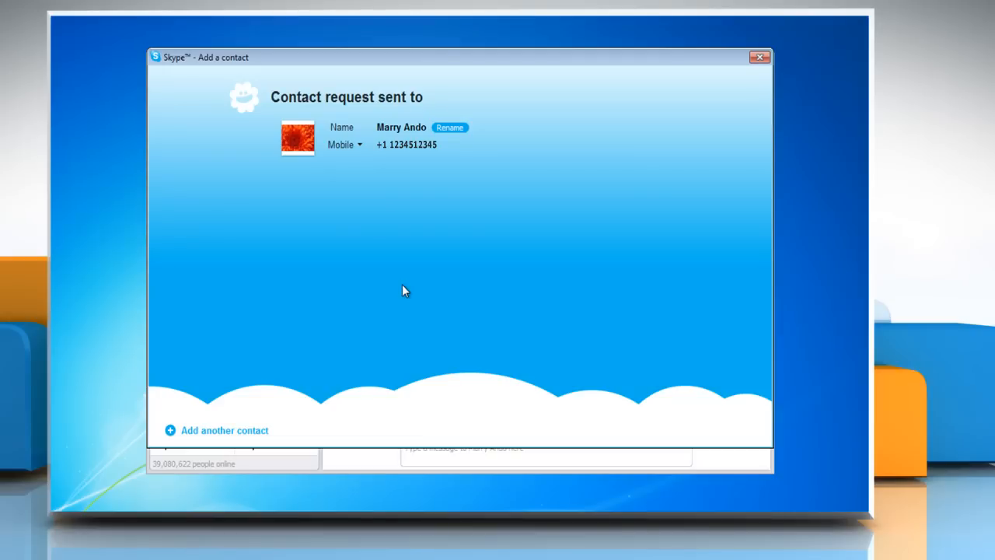